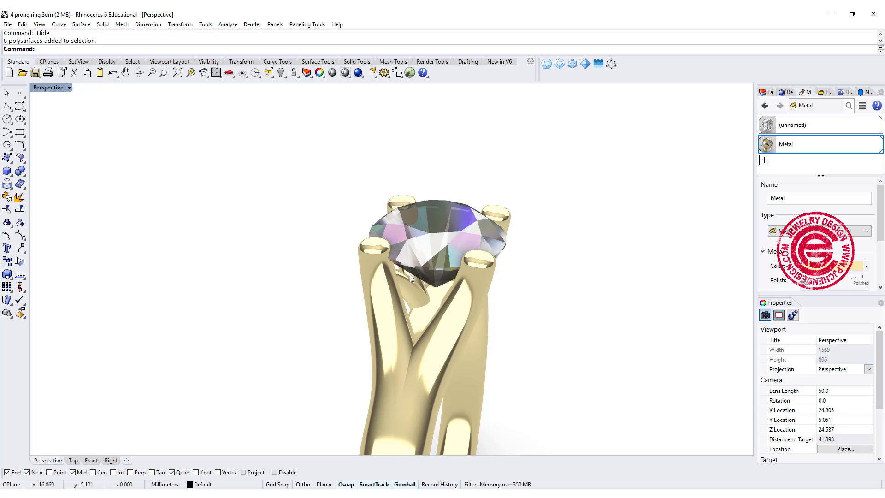
# Orbit the finished ring in Perspective to review it from another angle and pull back
pyautogui.moveTo(423, 282); pyautogui.dragTo(345, 323)
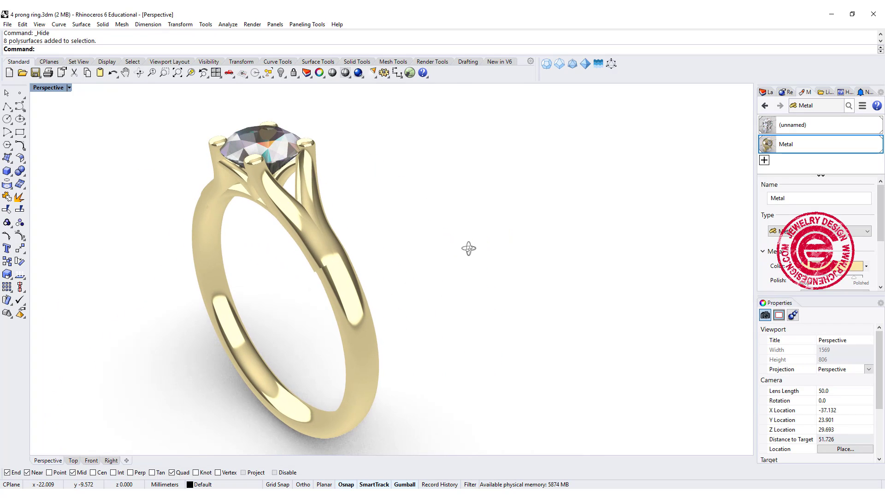
pyautogui.moveTo(468, 248); pyautogui.dragTo(533, 318)
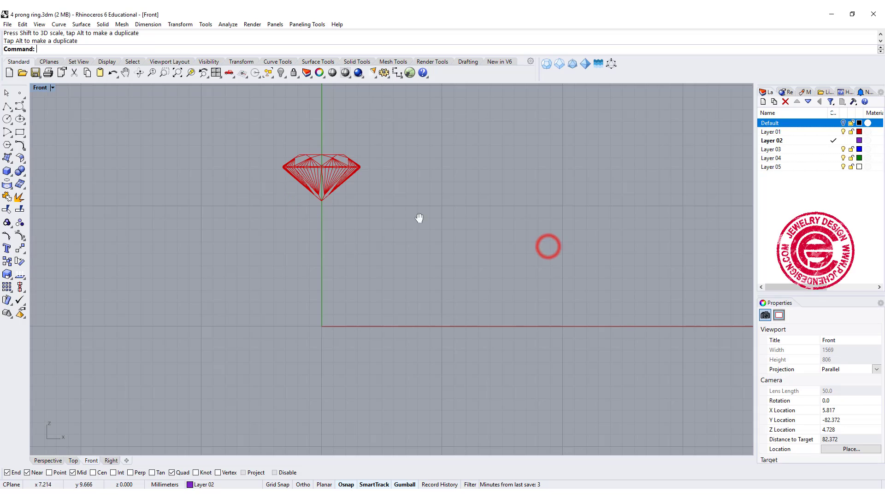
# Draw the finger-size circle at the origin and lift the diamond about 7 mm above it
pyautogui.click(321, 170)
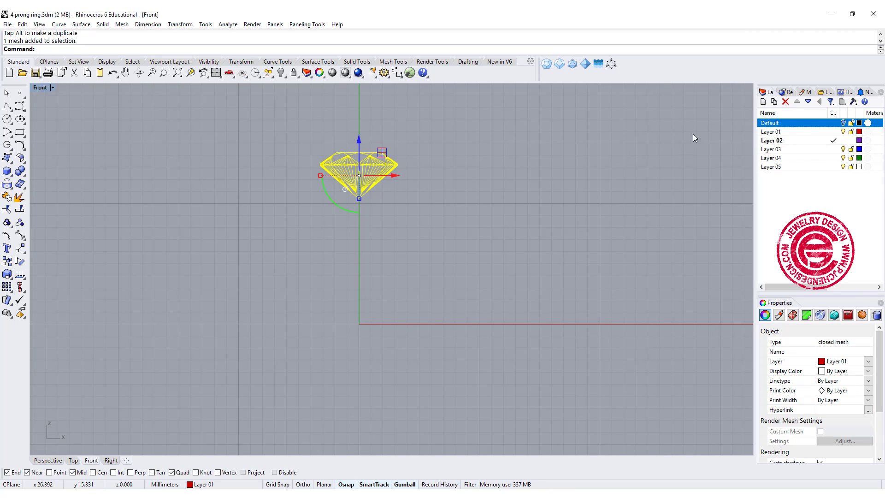
pyautogui.moveTo(587, 148)
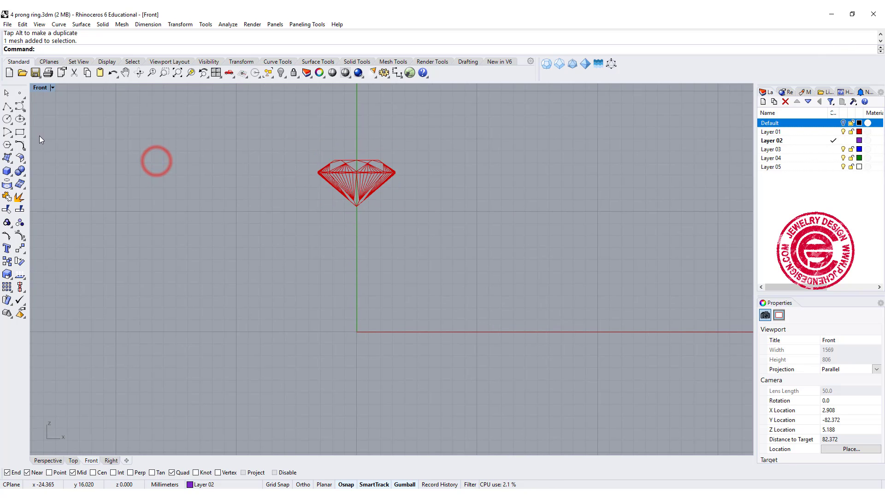
pyautogui.click(7, 118)
pyautogui.write('0')
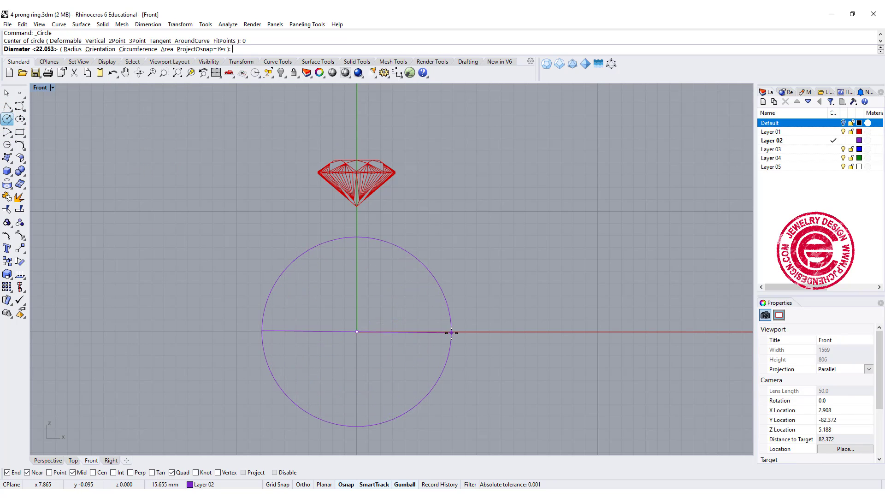
pyautogui.write('16')
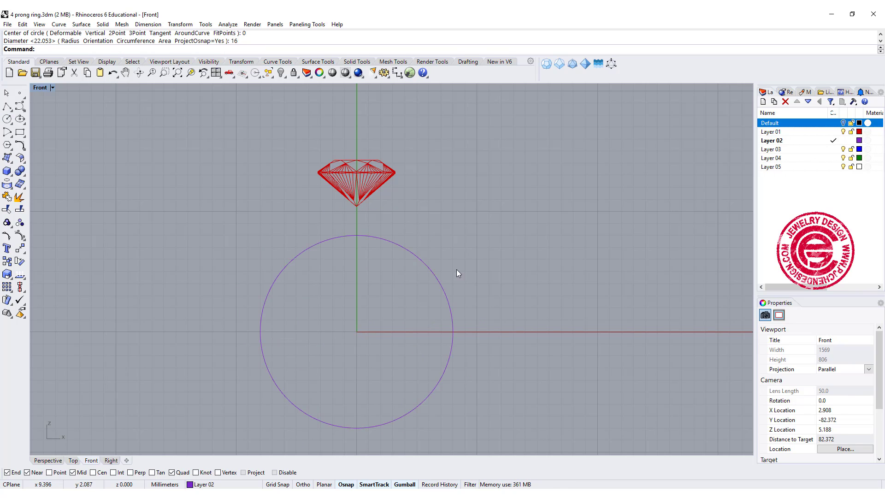
pyautogui.click(356, 181)
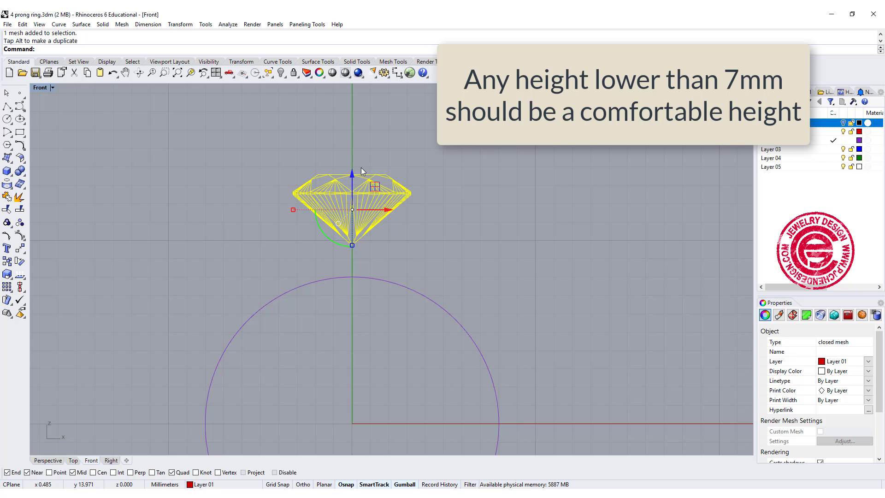
pyautogui.moveTo(354, 174)
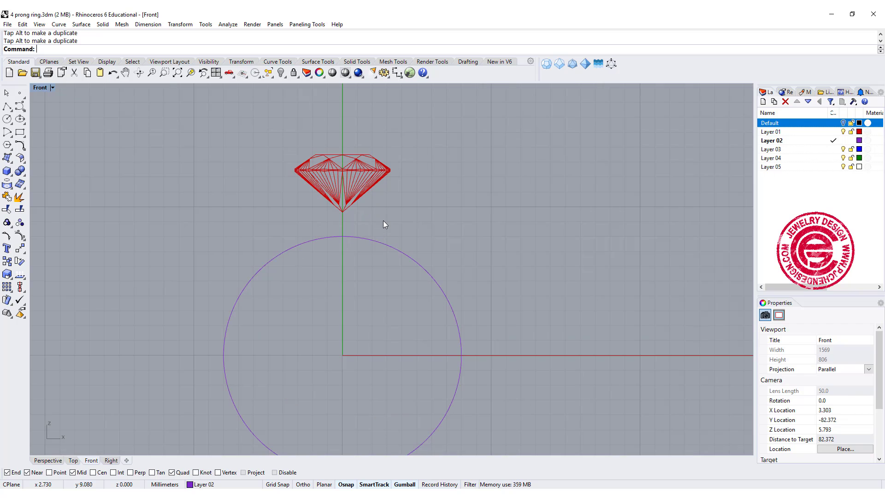
# Sketch the prong's front profile from above the girdle toward the finger circle, deleting a stray piece
pyautogui.click(18, 105)
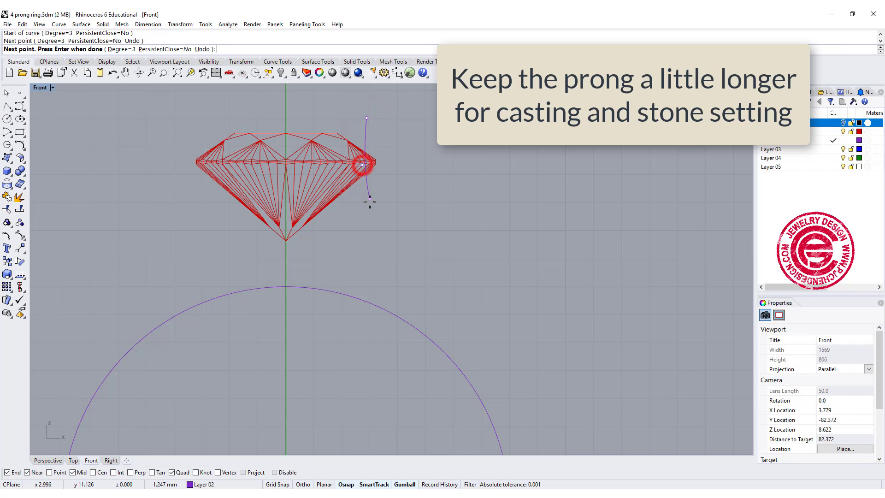
pyautogui.click(431, 309)
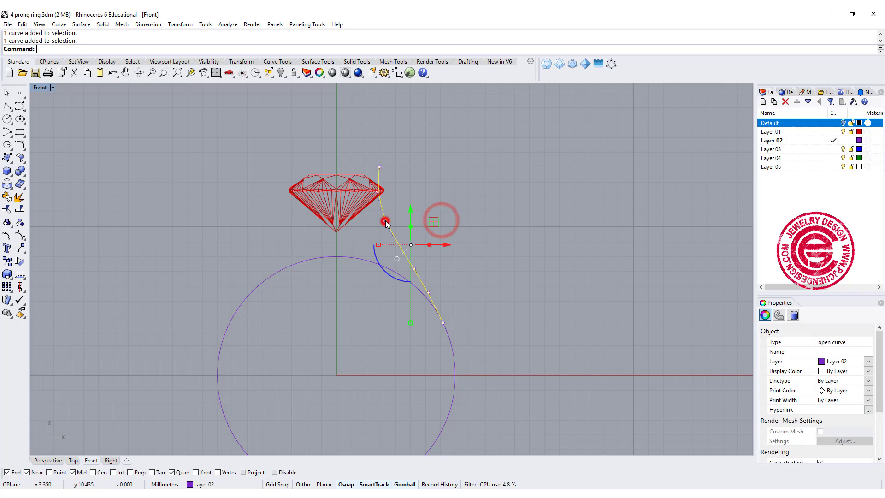
pyautogui.press('Delete')
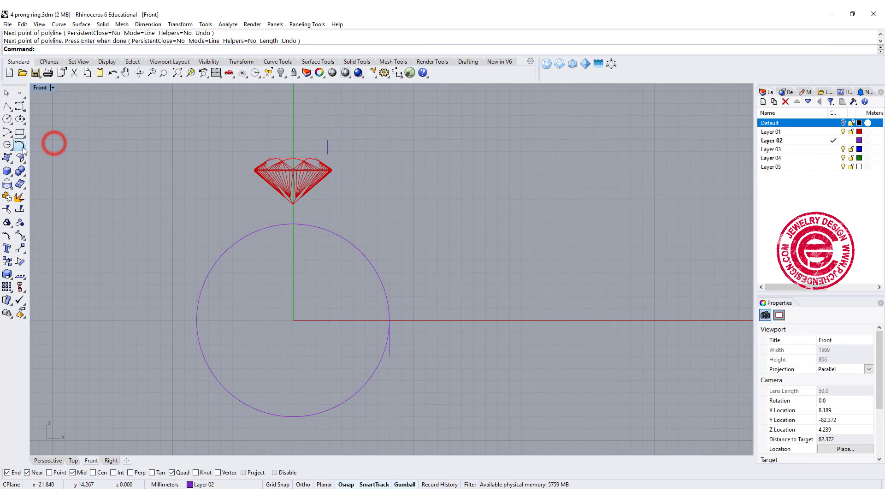
# Fillet the prong lines into one smooth curve, reshape its sweep by control points, and view from the side
pyautogui.click(7, 145)
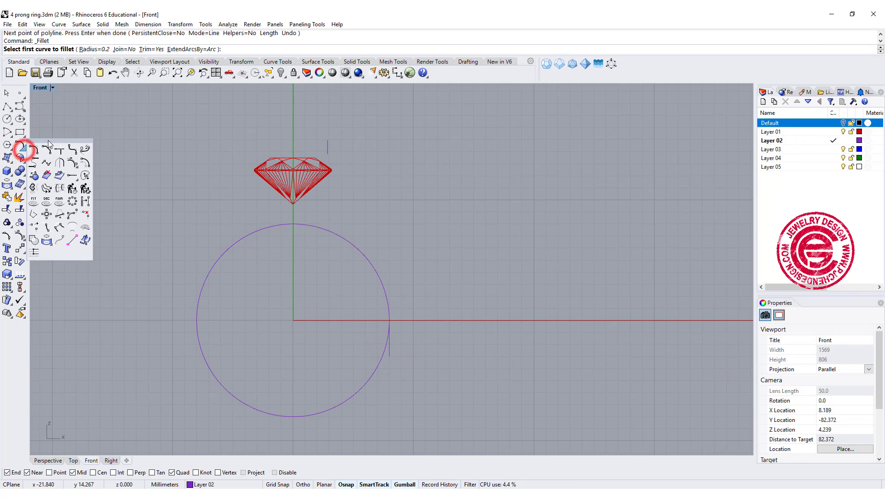
pyautogui.click(84, 149)
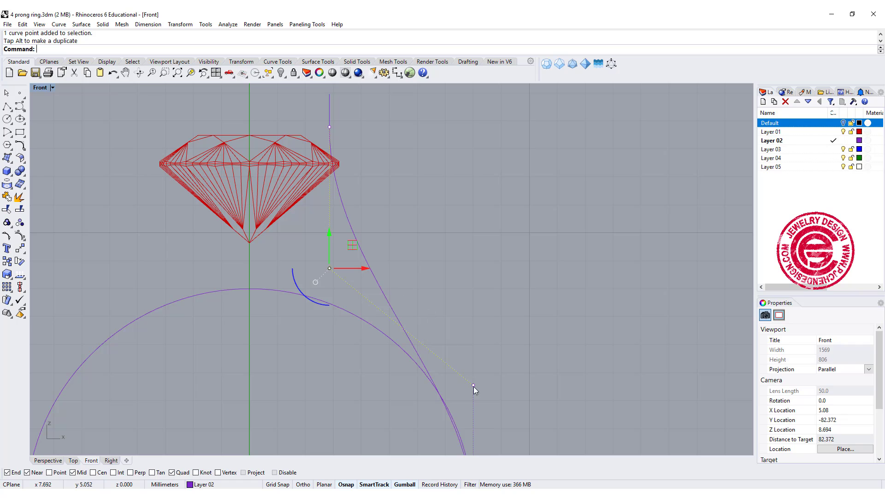
pyautogui.moveTo(329, 268); pyautogui.dragTo(472, 364)
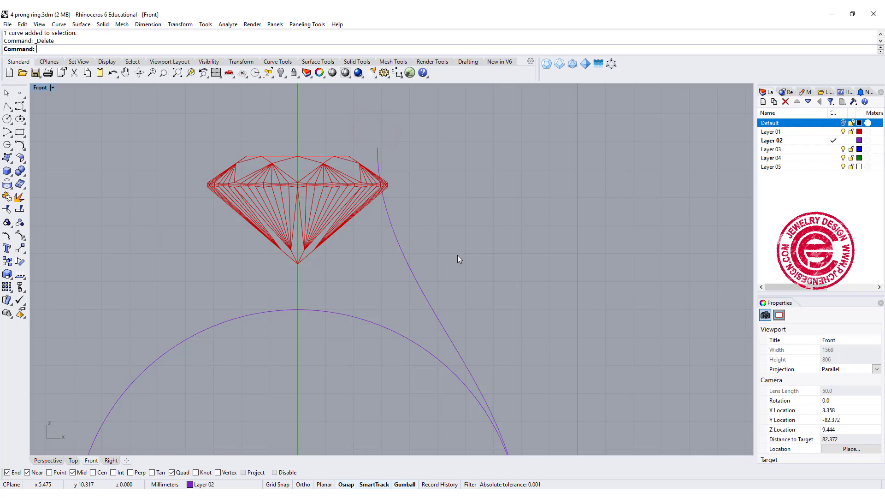
pyautogui.click(391, 356)
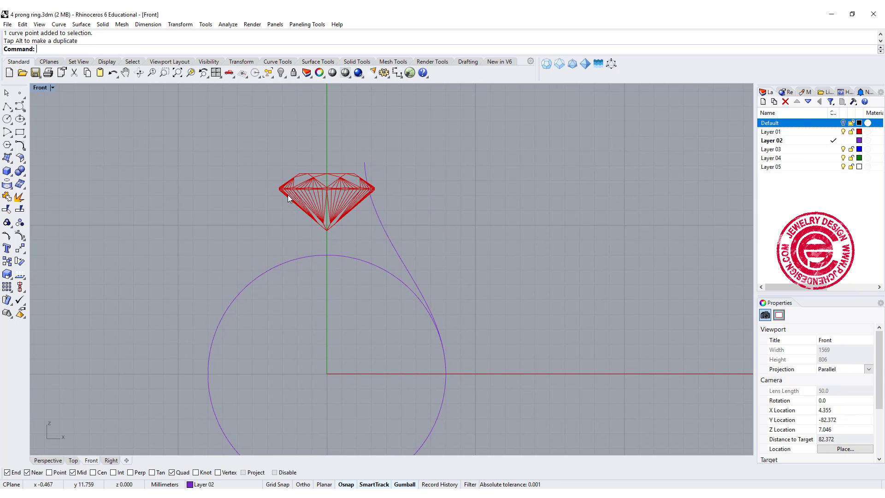
pyautogui.click(110, 460)
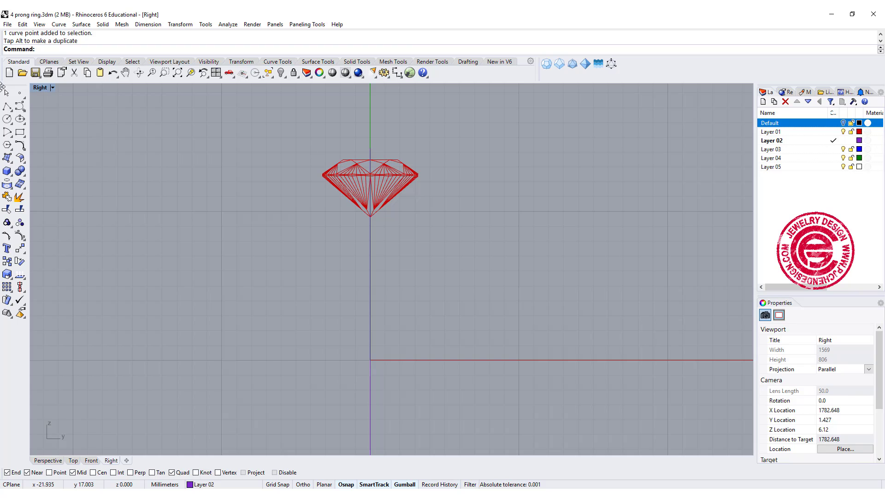
# Draw the side-view prong curve starting above the girdle and running down below it
pyautogui.click(16, 105)
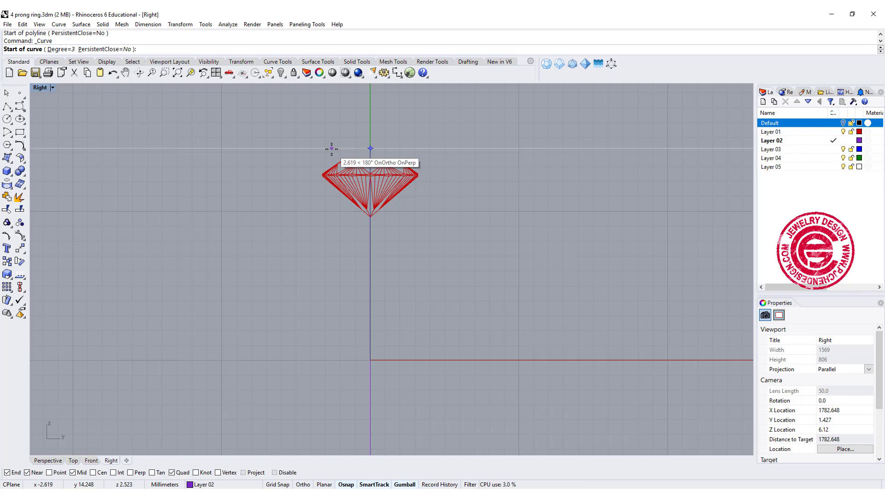
pyautogui.click(330, 148)
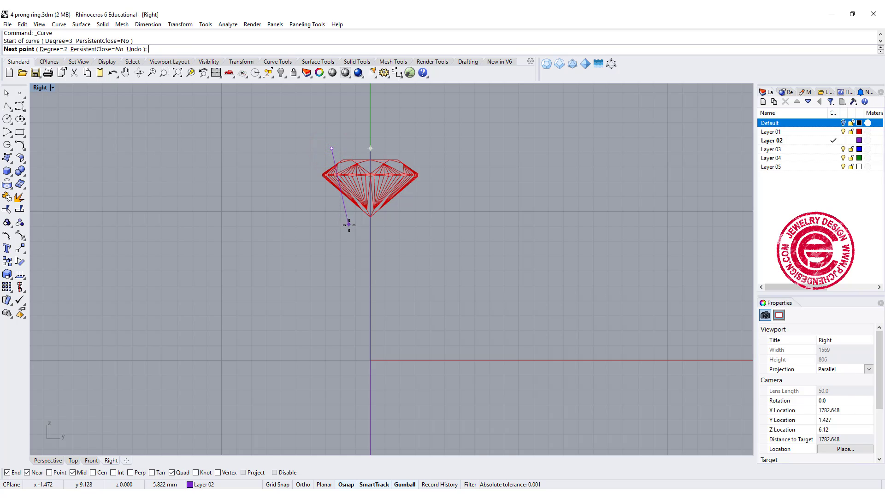
pyautogui.click(370, 297)
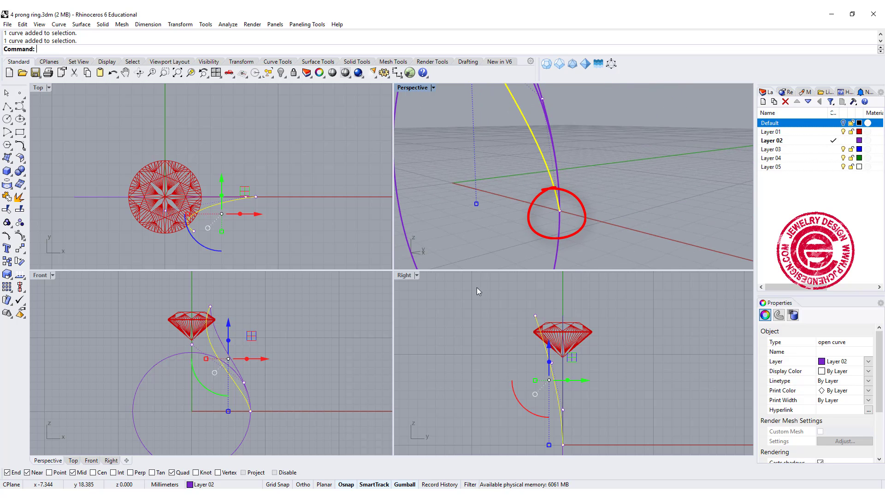
# Project the side prong curve to the construction plane, then enlarge Perspective to check the curves
pyautogui.doubleClick(405, 275)
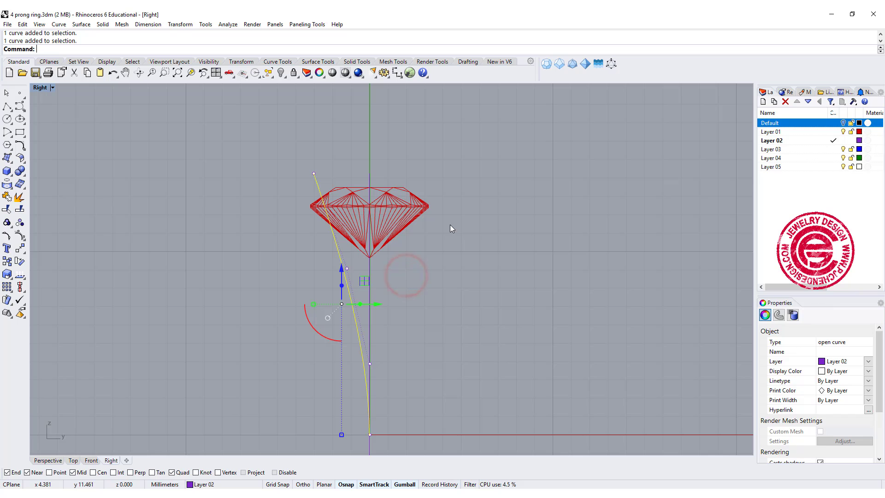
pyautogui.write('P')
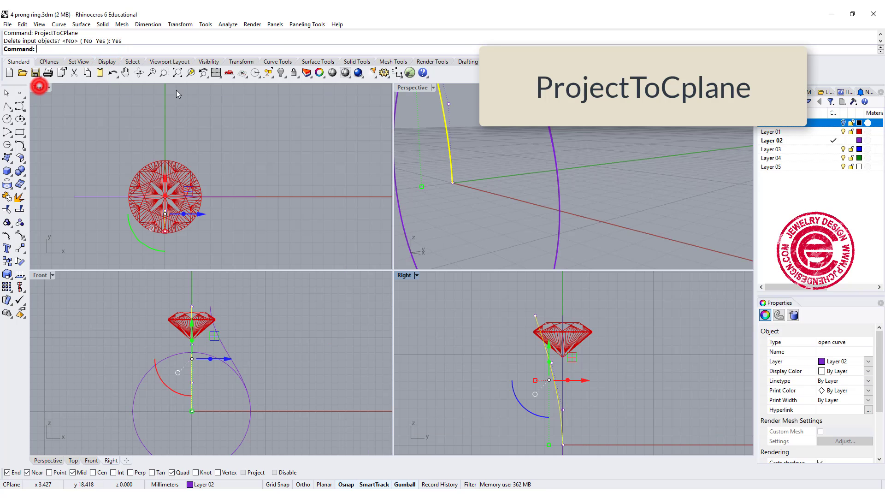
pyautogui.doubleClick(412, 87)
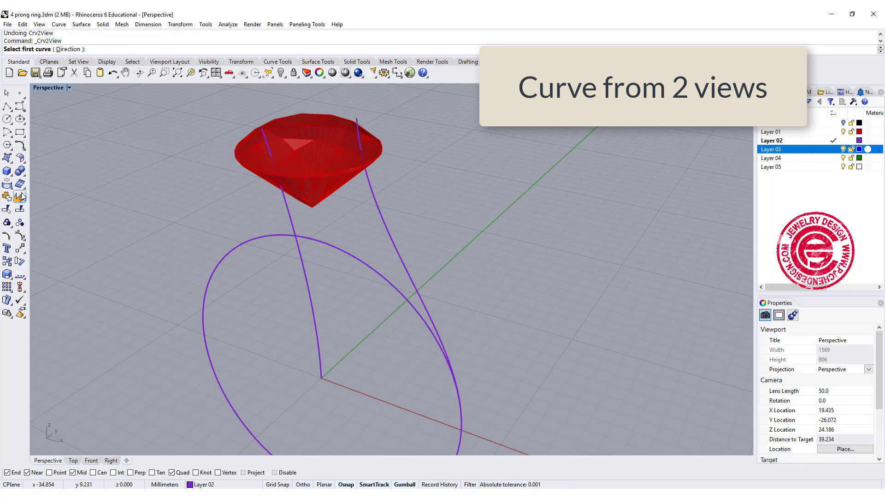
pyautogui.moveTo(324, 260)
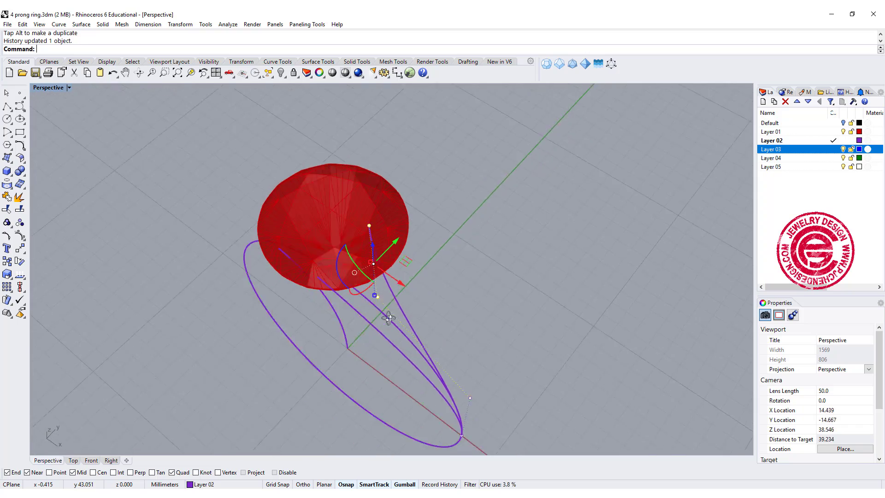
# Orbit the Perspective view around the stone to inspect the finished prong rail curve
pyautogui.moveTo(389, 316); pyautogui.dragTo(330, 310)
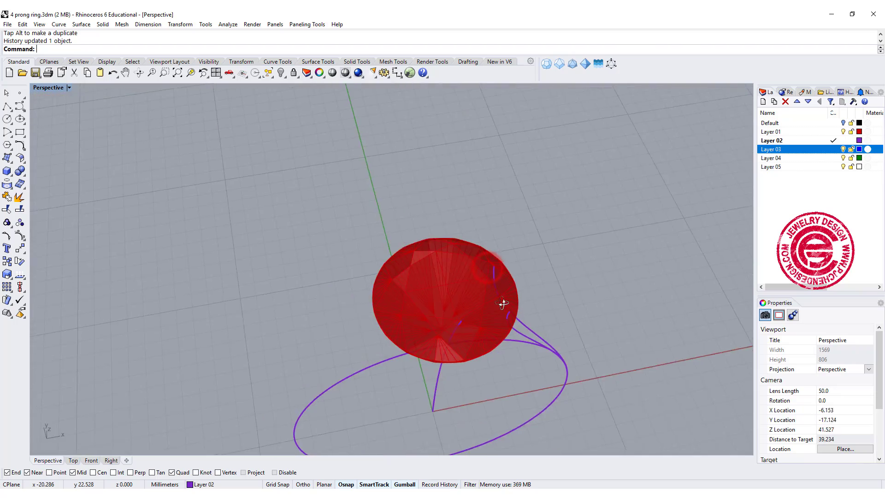
pyautogui.moveTo(499, 305); pyautogui.dragTo(471, 280)
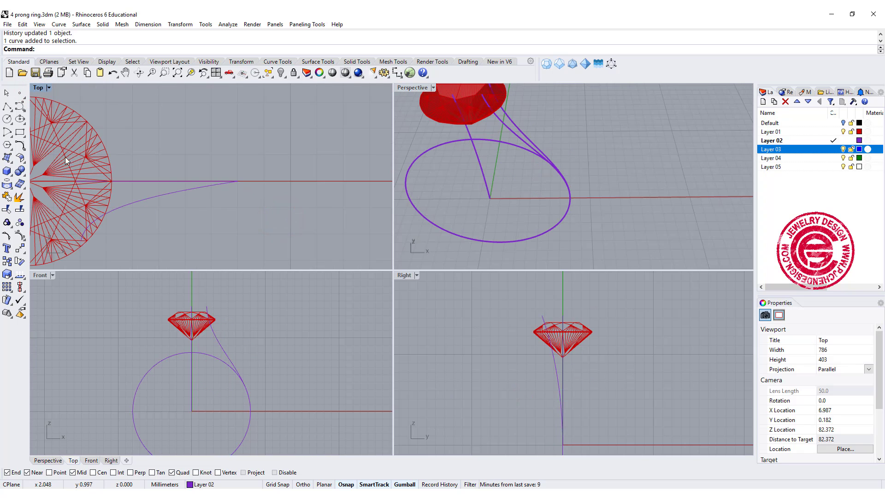
pyautogui.moveTo(20, 131)
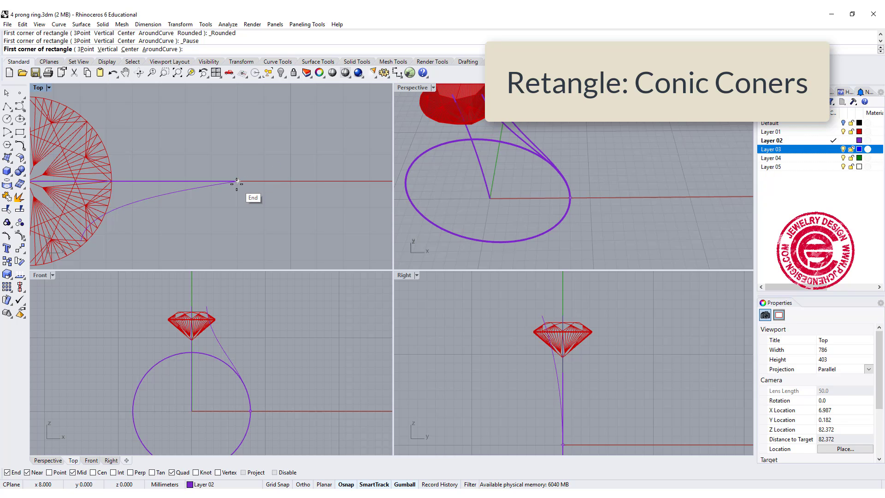
# Draw a conic-corner rectangle profile at the rail's end point, set its roundness and move it into place
pyautogui.click(236, 181)
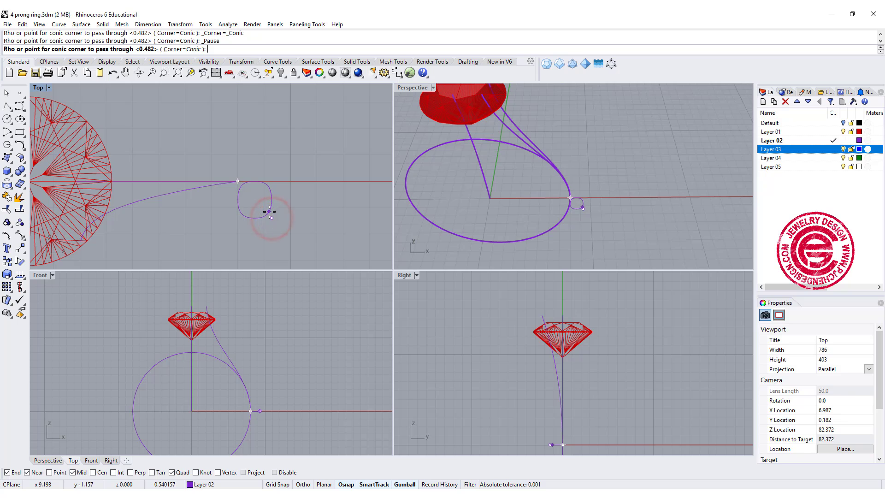
pyautogui.click(261, 217)
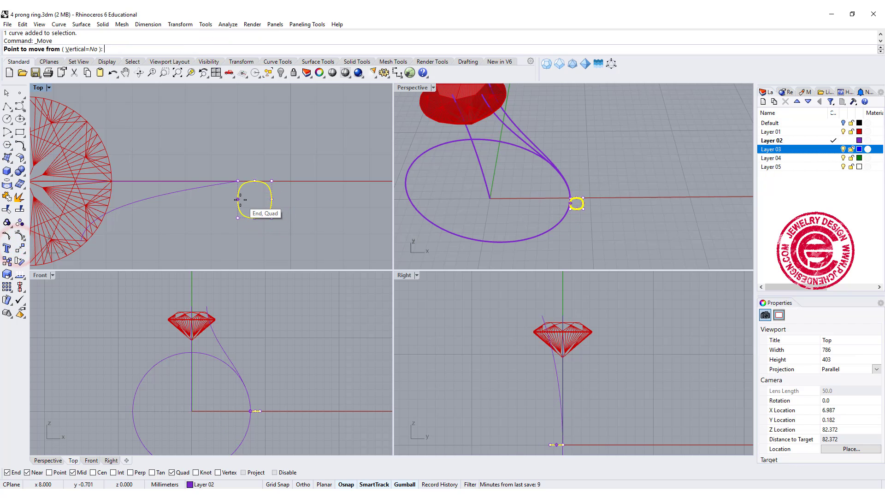
pyautogui.click(236, 180)
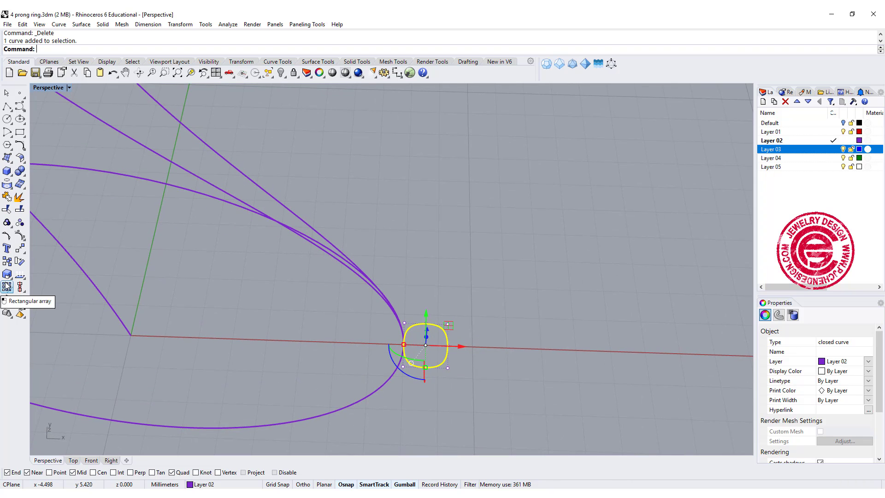
# Copy the rounded profile from its base point to the rail's upper end near the stone
pyautogui.click(7, 248)
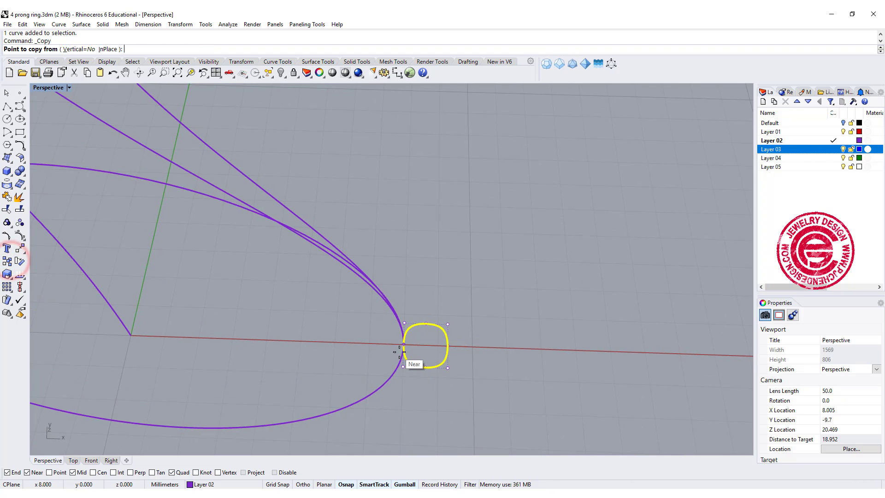
pyautogui.click(401, 348)
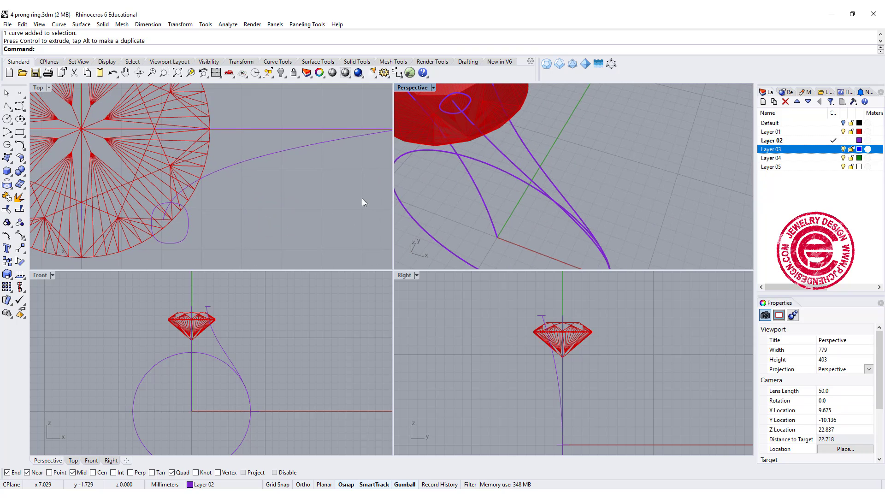
pyautogui.click(223, 164)
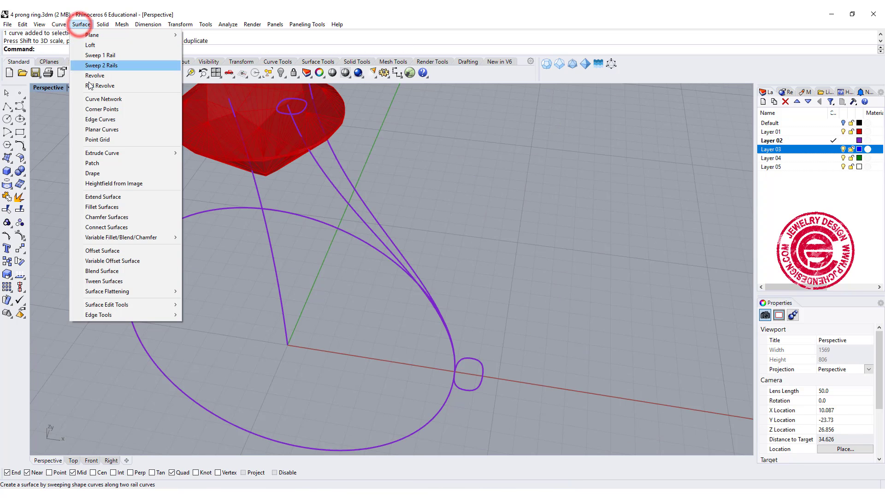
# Sweep the profiles along the two rails into a prong tube and patch its top edge closed
pyautogui.click(100, 54)
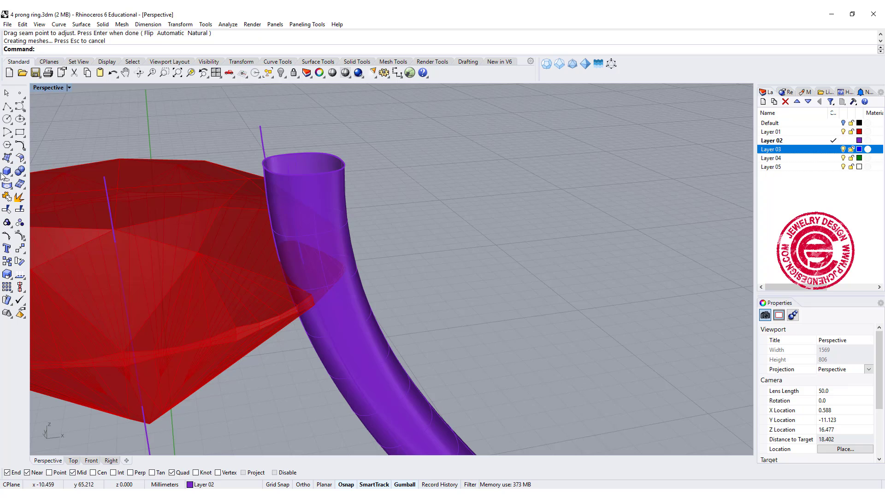
pyautogui.click(8, 158)
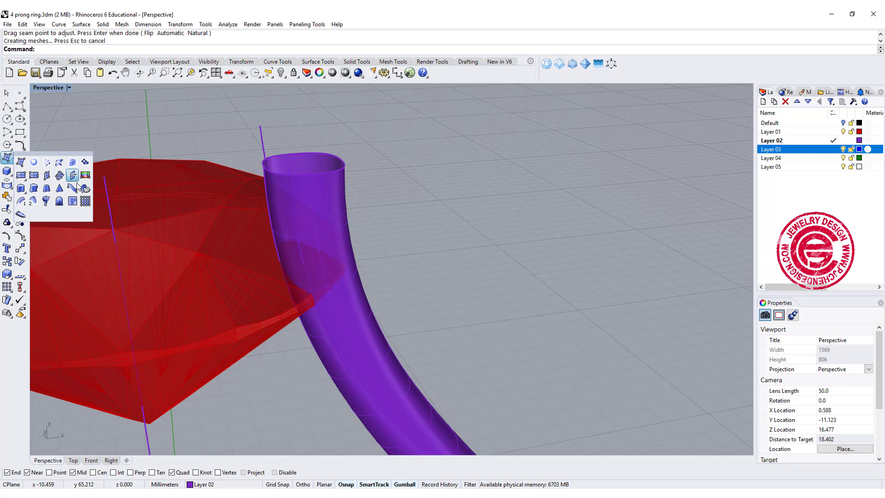
pyautogui.click(338, 167)
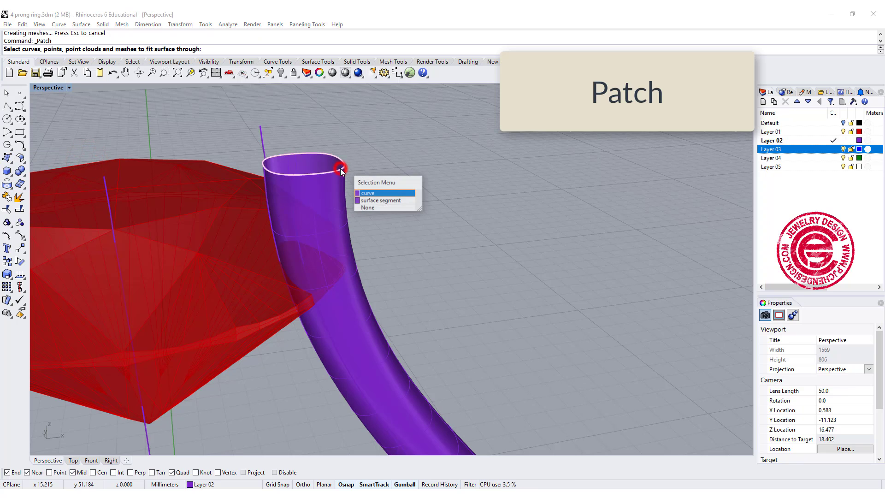
pyautogui.click(368, 192)
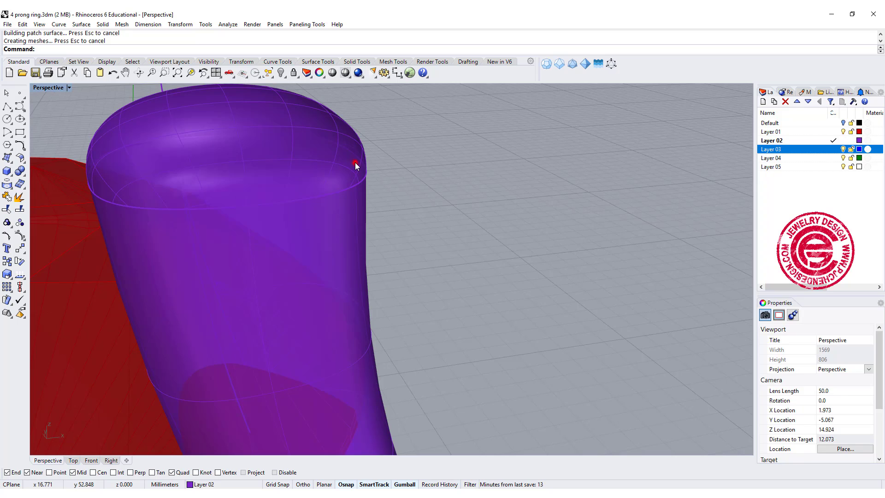
pyautogui.click(354, 164)
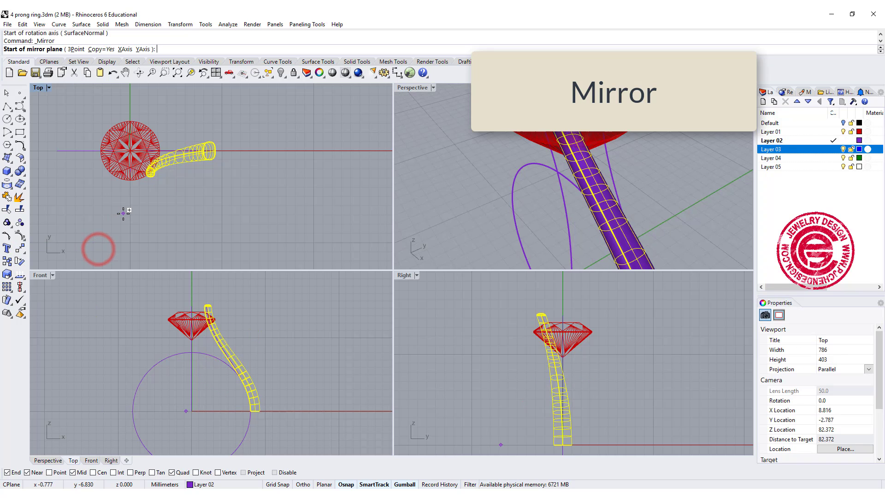
# Mirror the prong tube across X, then both tubes across Y, giving four prongs around the stone
pyautogui.click(185, 152)
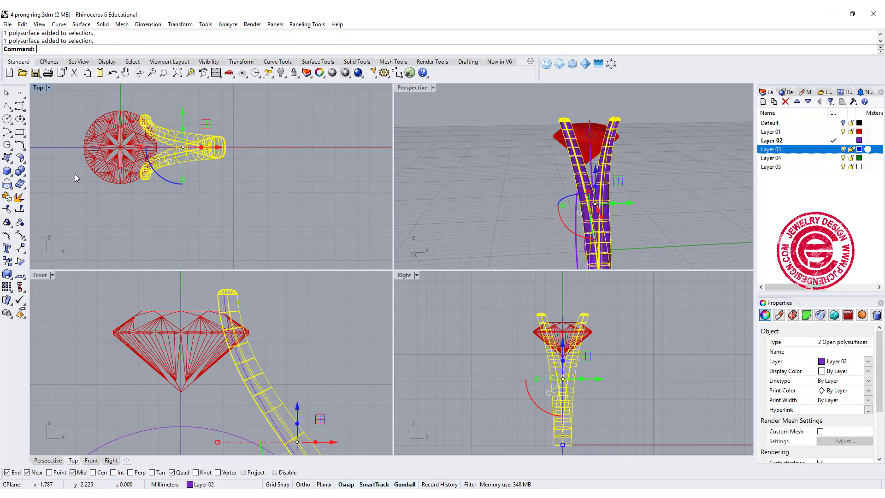
pyautogui.click(8, 248)
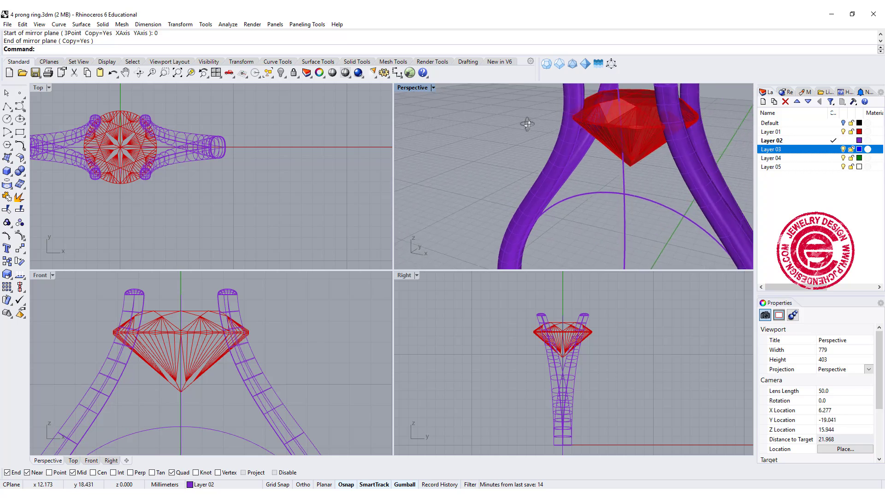
pyautogui.moveTo(524, 170); pyautogui.dragTo(507, 176)
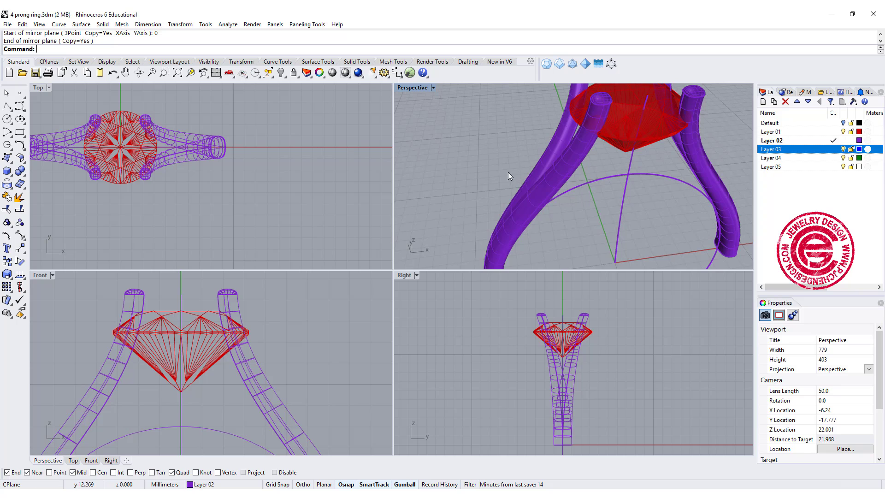
pyautogui.scroll(-3)
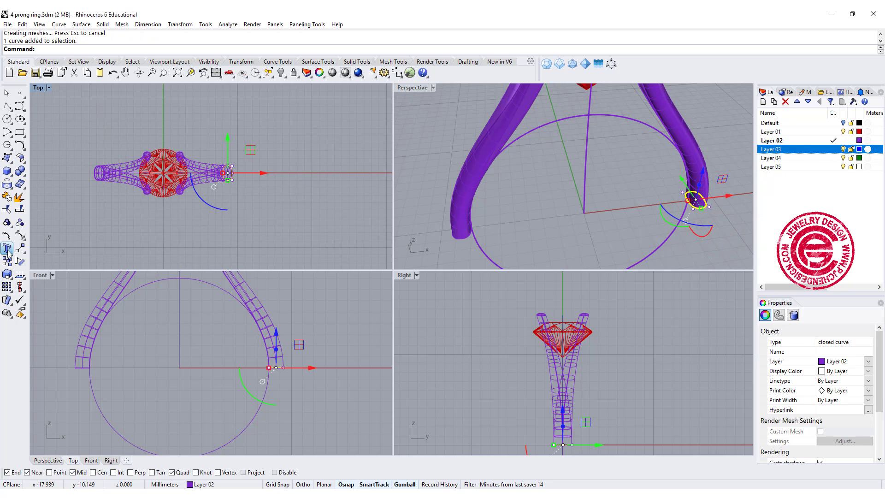
# Sweep1 along the ring circle using both lower tube end curves, capped into a closed shank
pyautogui.click(164, 247)
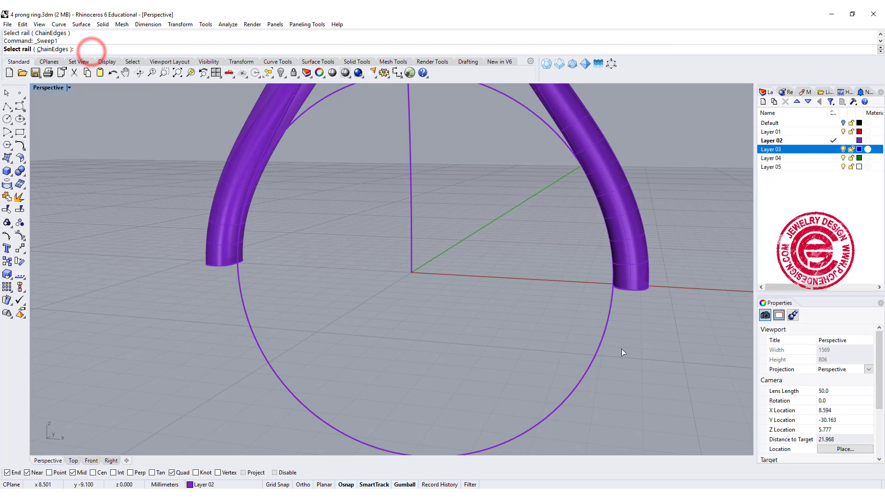
pyautogui.click(629, 287)
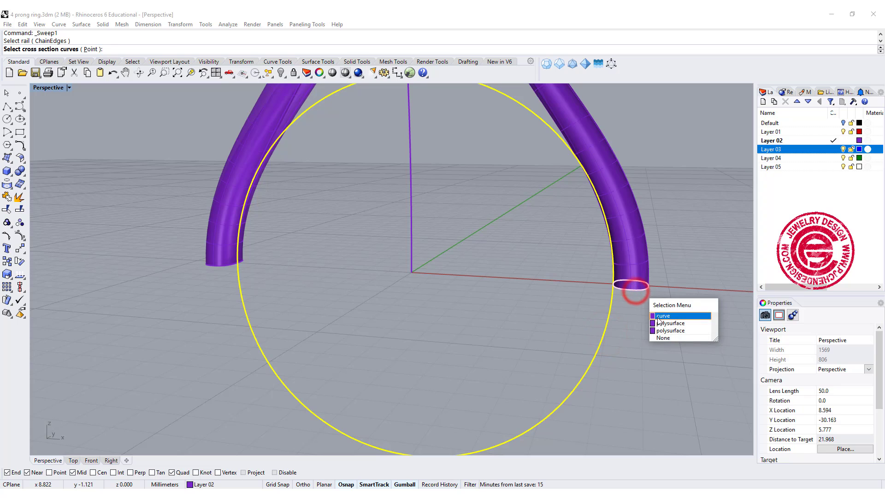
pyautogui.click(662, 315)
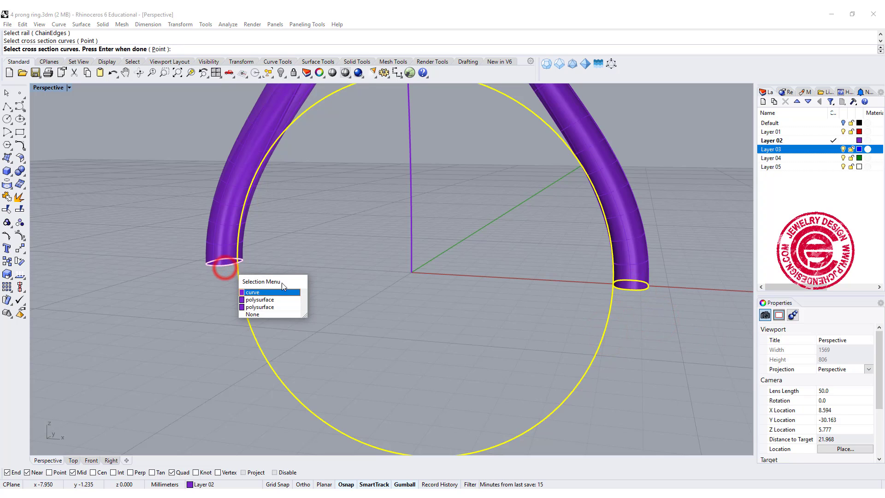
pyautogui.click(252, 292)
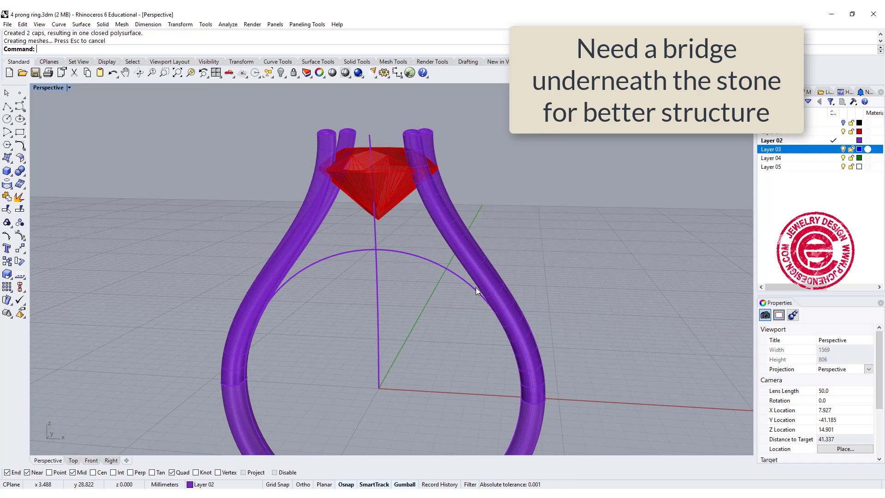
# Sweep1 the small profile circle along the finger circle, accepting seams and options to build the bridge tube
pyautogui.moveTo(476, 290); pyautogui.dragTo(486, 285)
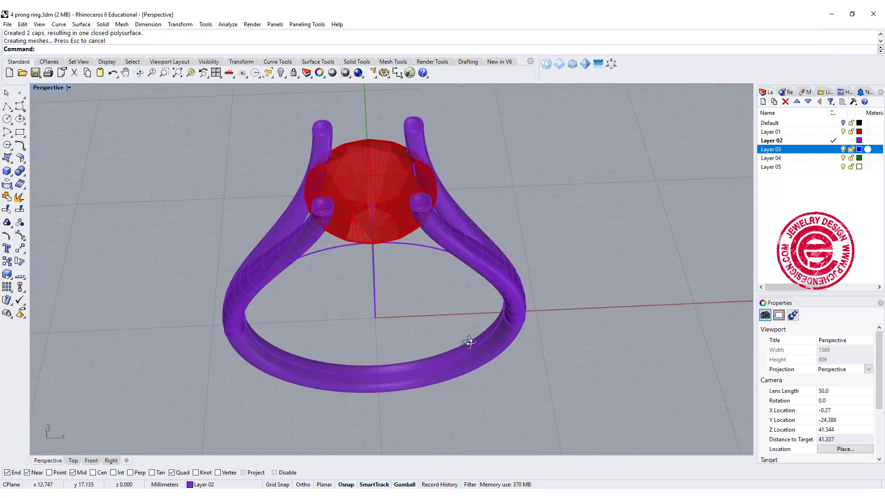
pyautogui.moveTo(468, 338); pyautogui.dragTo(443, 269)
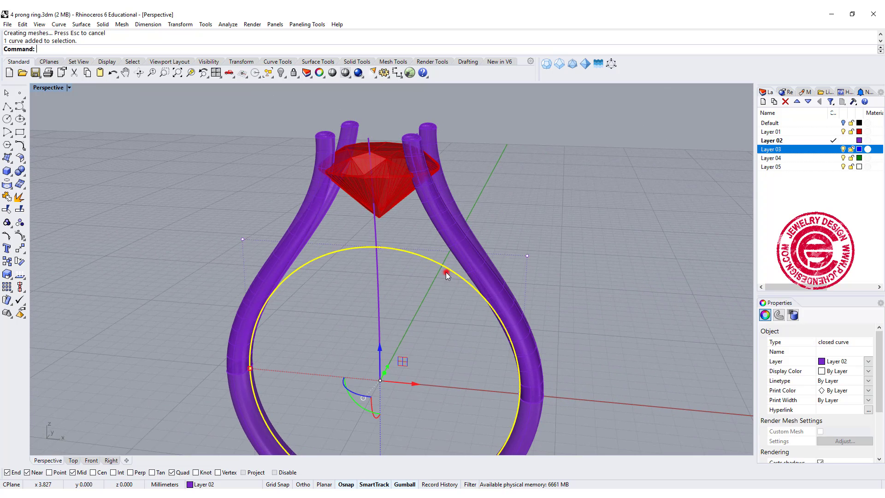
pyautogui.moveTo(558, 332)
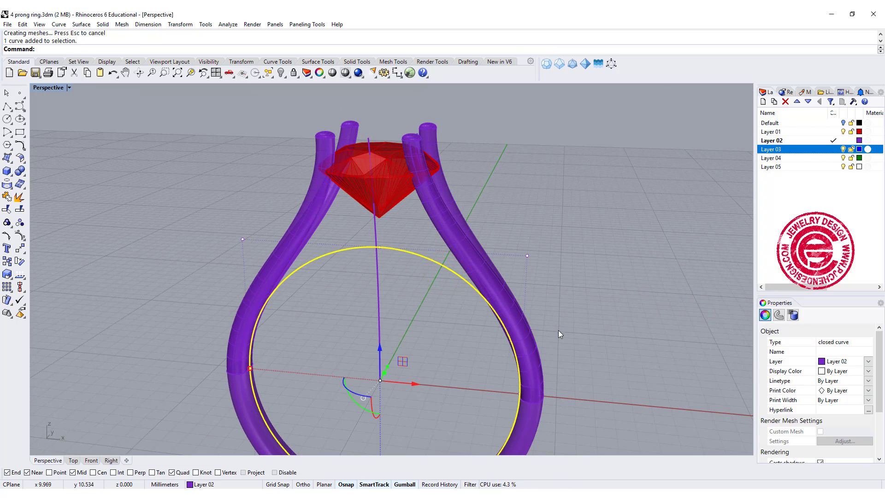
pyautogui.click(533, 403)
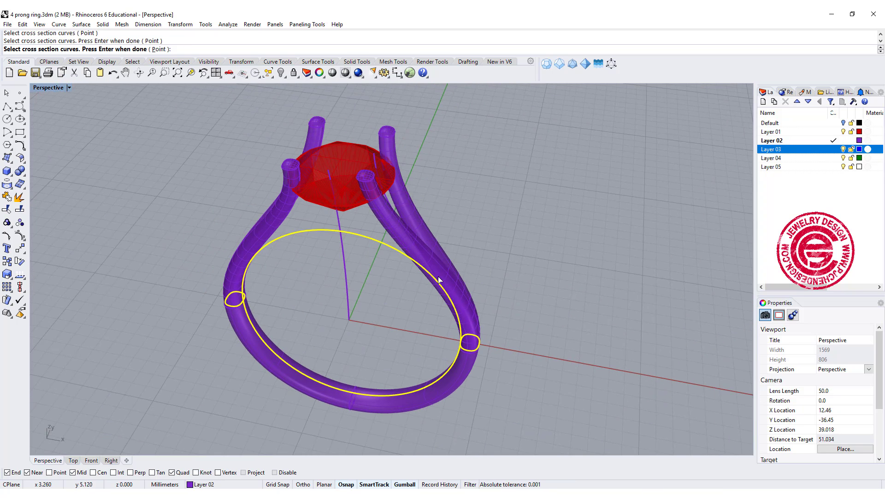
pyautogui.click(465, 343)
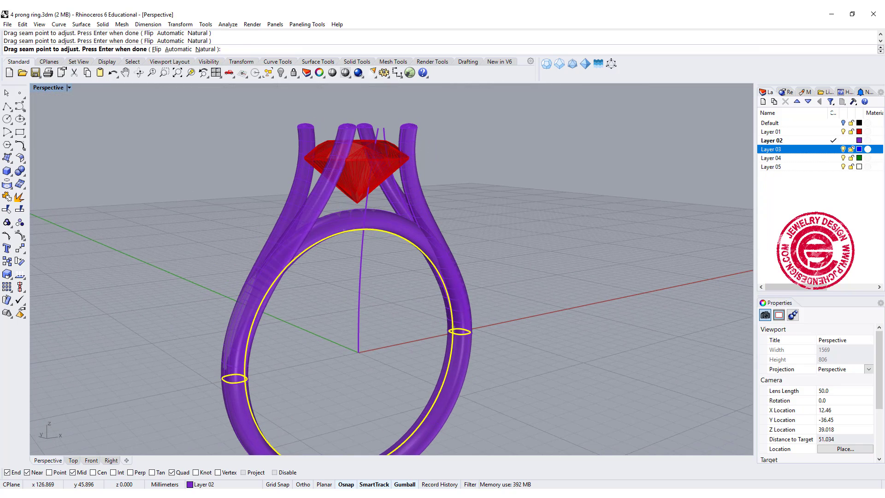
pyautogui.press('Enter')
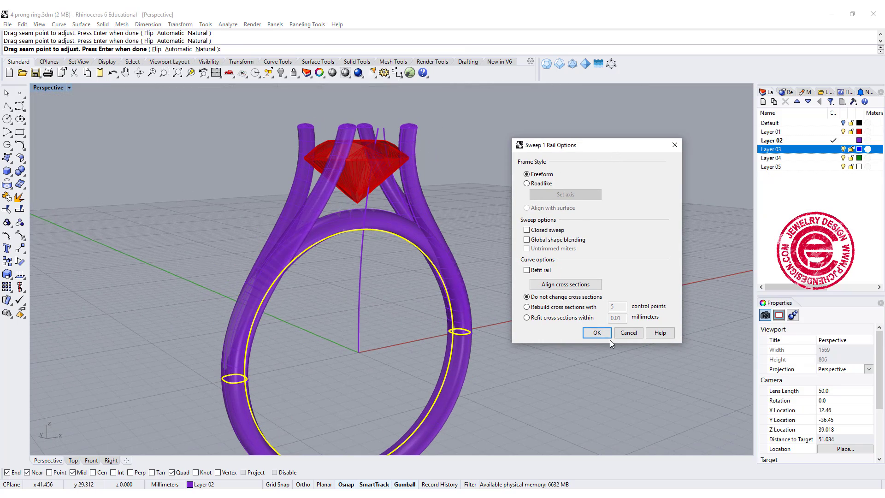
pyautogui.click(596, 332)
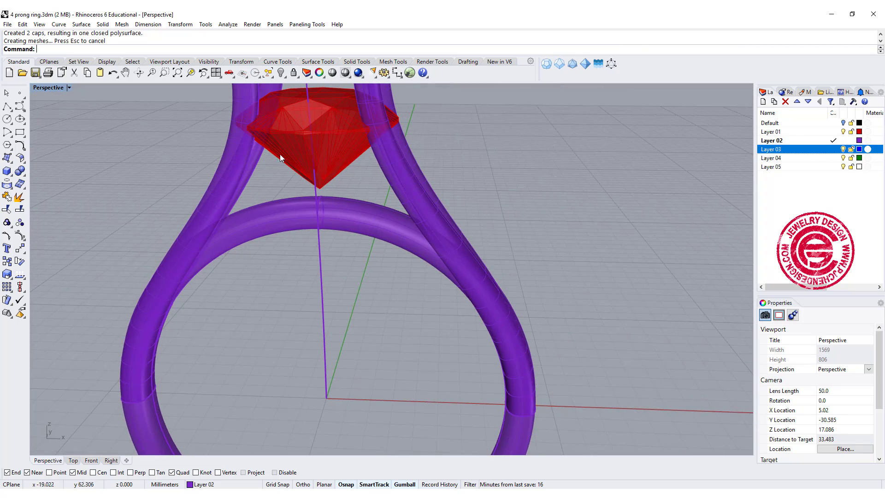
# Draw the arching bridge curve under the stone in Front view, reshape a point, and ProjectToCPlane it
pyautogui.moveTo(282, 158); pyautogui.dragTo(378, 162)
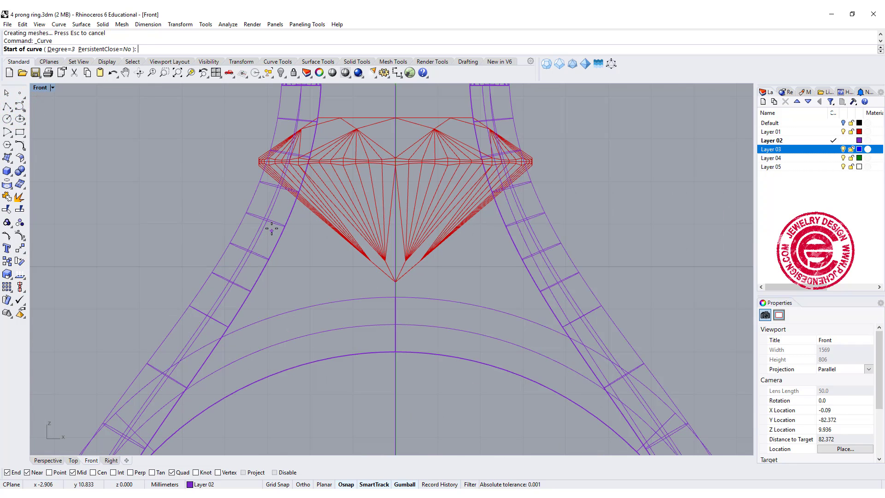
pyautogui.click(310, 196)
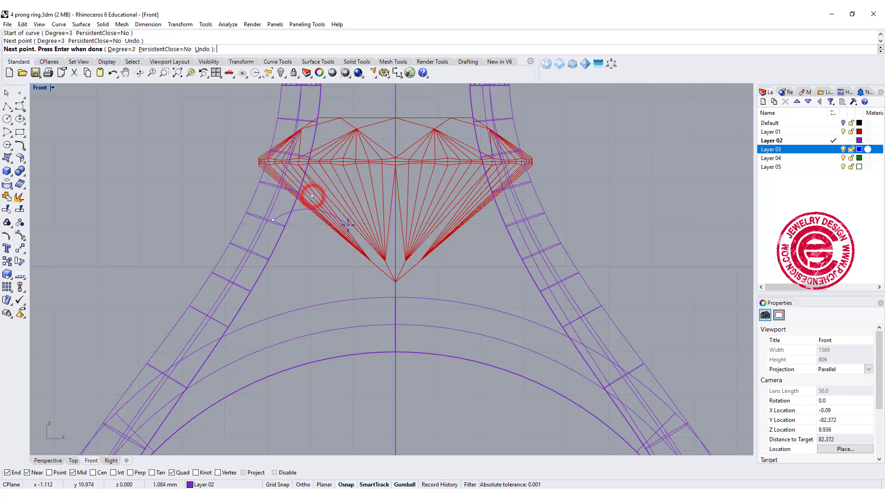
pyautogui.click(384, 260)
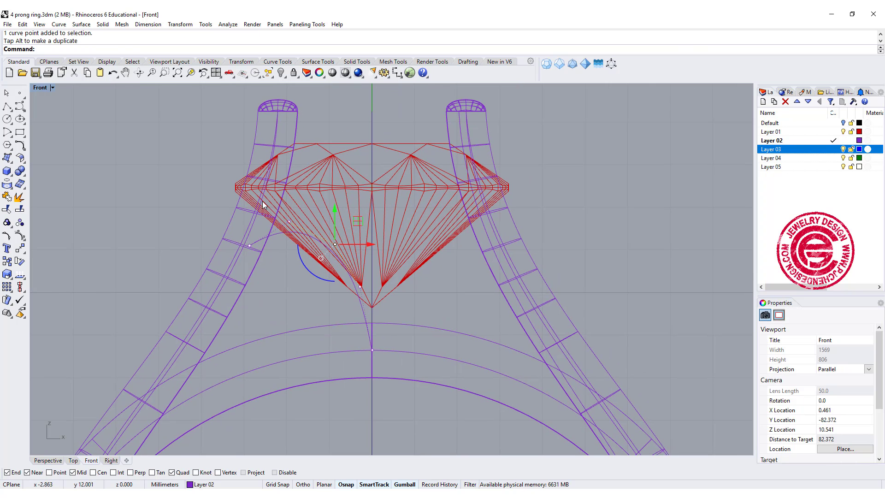
pyautogui.click(273, 236)
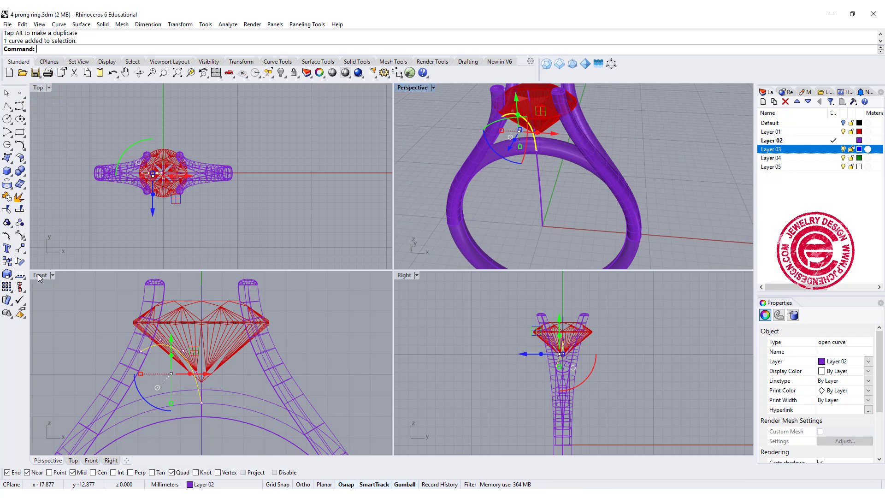
pyautogui.write('P')
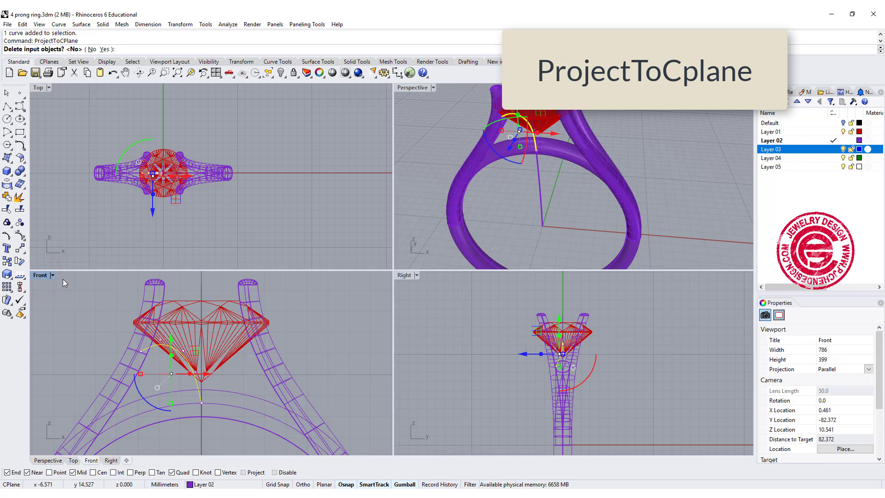
pyautogui.click(101, 48)
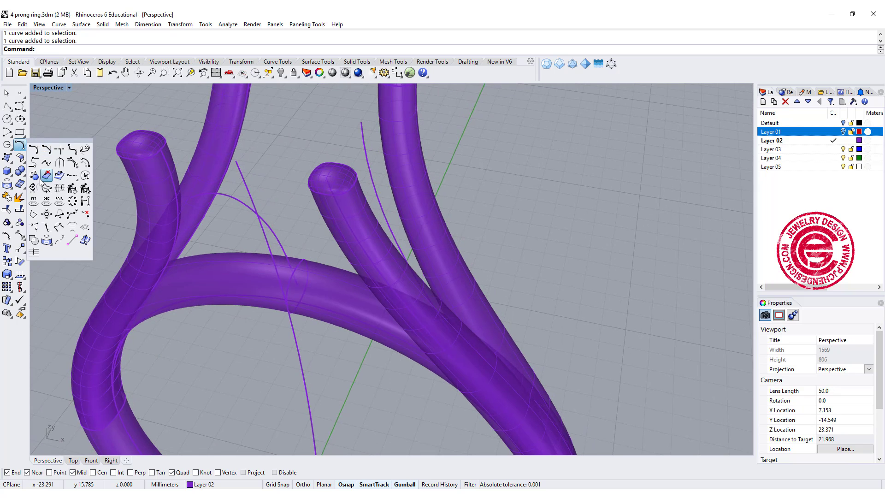
# Build one 3D bridge curve from the front-view and top-view sketches with Crv2View
pyautogui.click(46, 175)
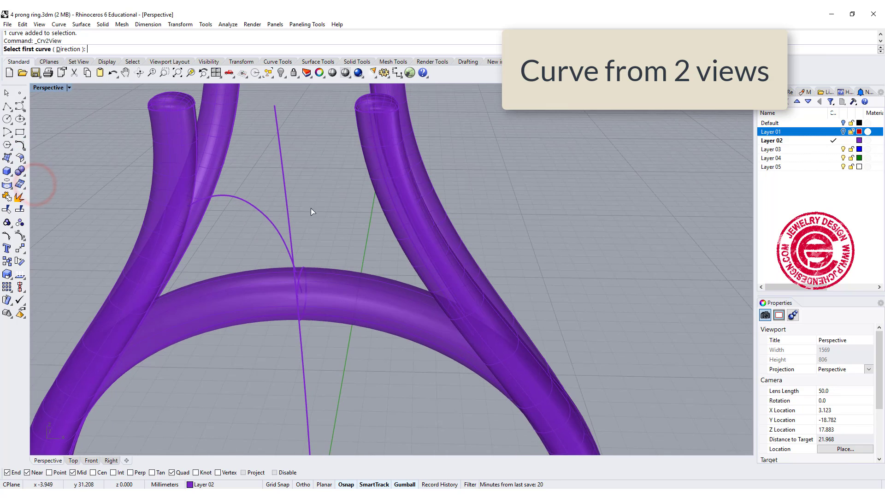
pyautogui.click(220, 203)
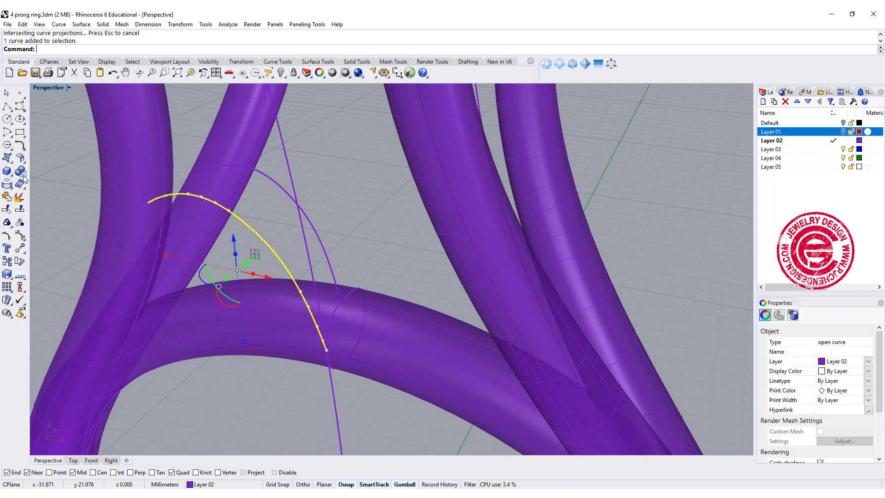
pyautogui.moveTo(9, 172)
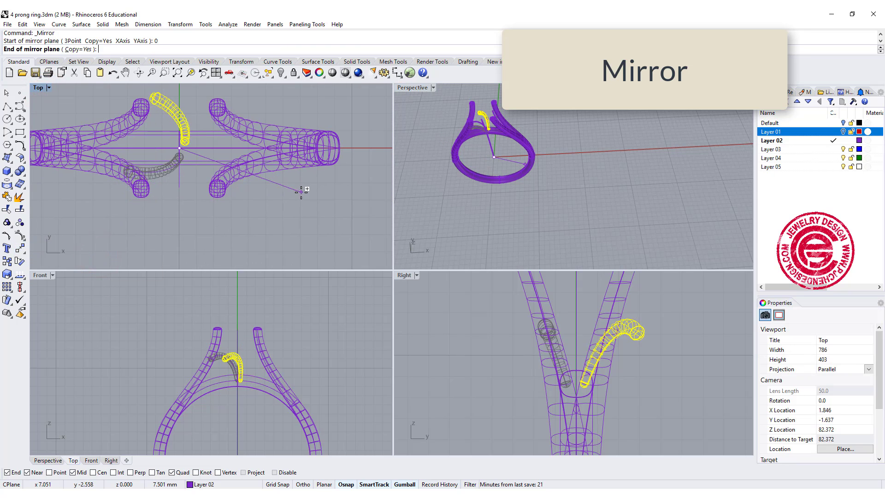
# Mirror the bridge tube across the ring centre line and maximize the Perspective viewport
pyautogui.click(191, 175)
pyautogui.write('0')
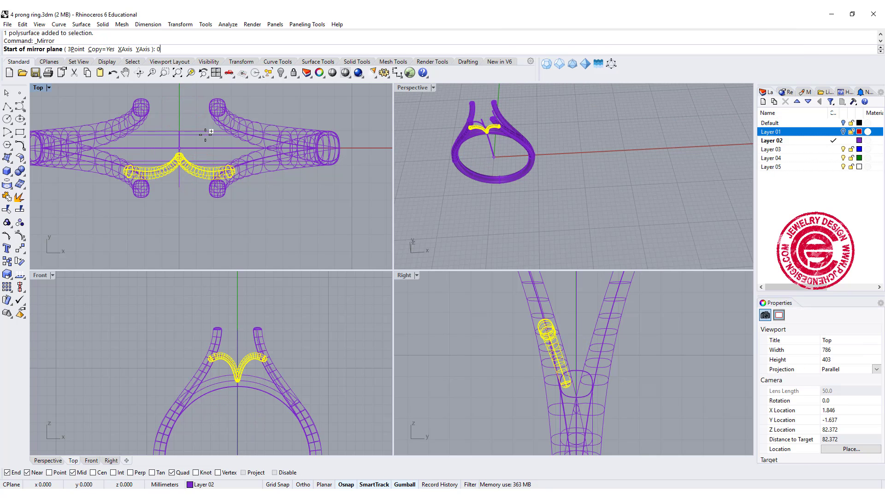
pyautogui.click(370, 150)
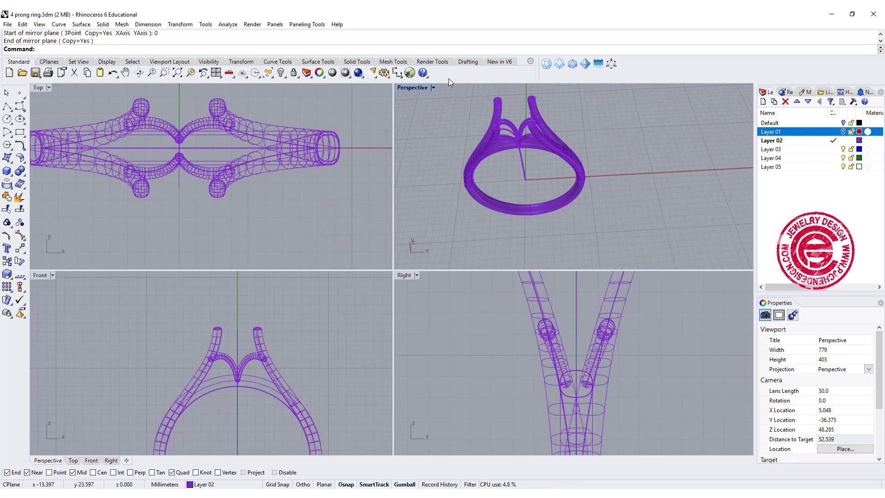
pyautogui.doubleClick(412, 88)
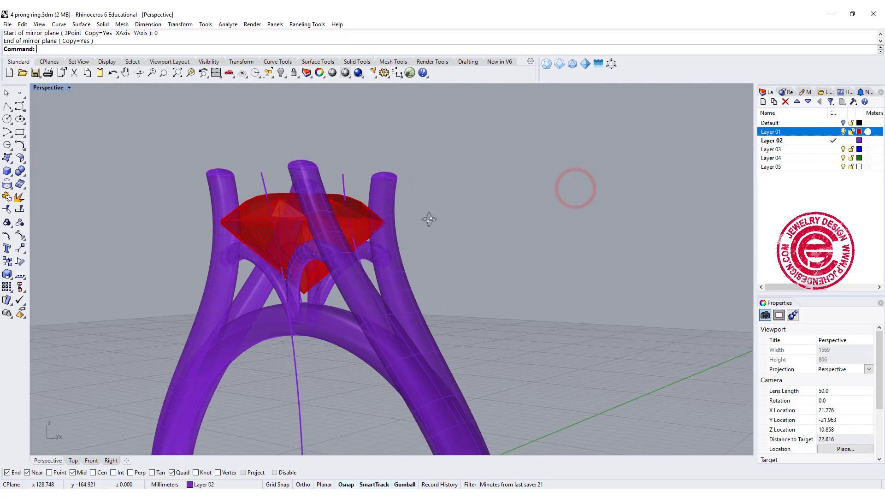
pyautogui.scroll(-3)
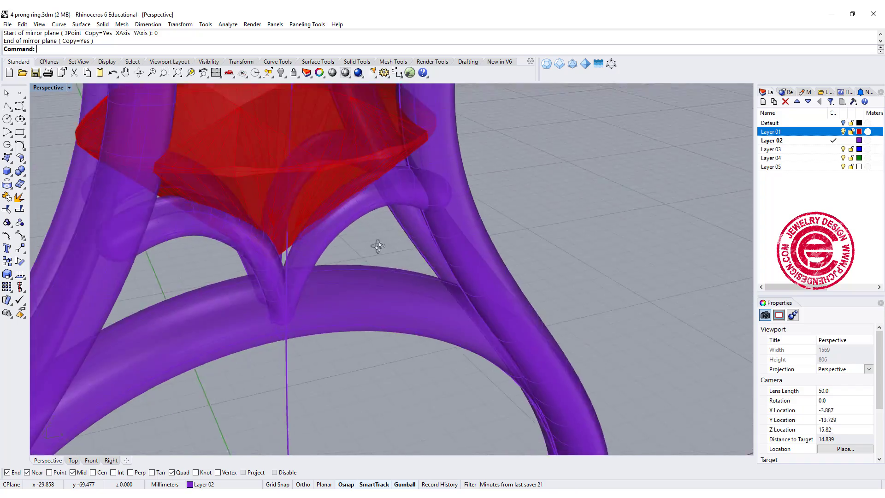
pyautogui.moveTo(378, 245); pyautogui.dragTo(428, 138)
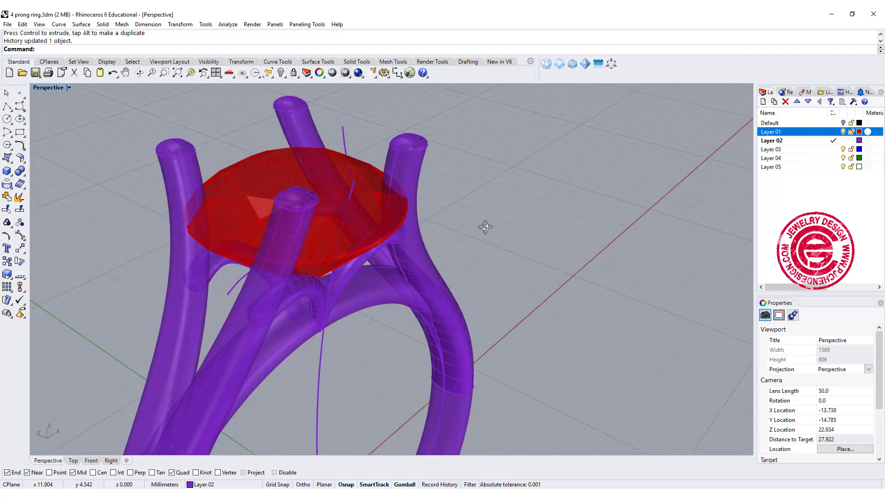
pyautogui.moveTo(484, 227); pyautogui.dragTo(444, 222)
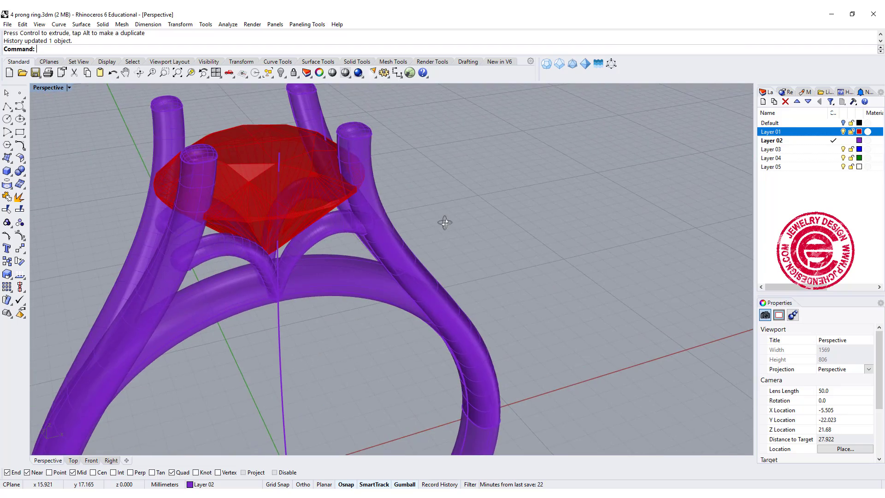
pyautogui.moveTo(444, 221); pyautogui.dragTo(482, 219)
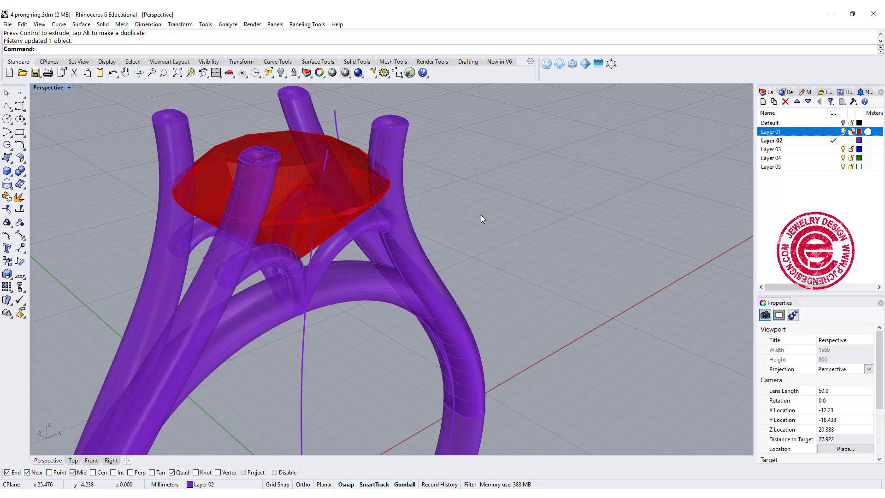